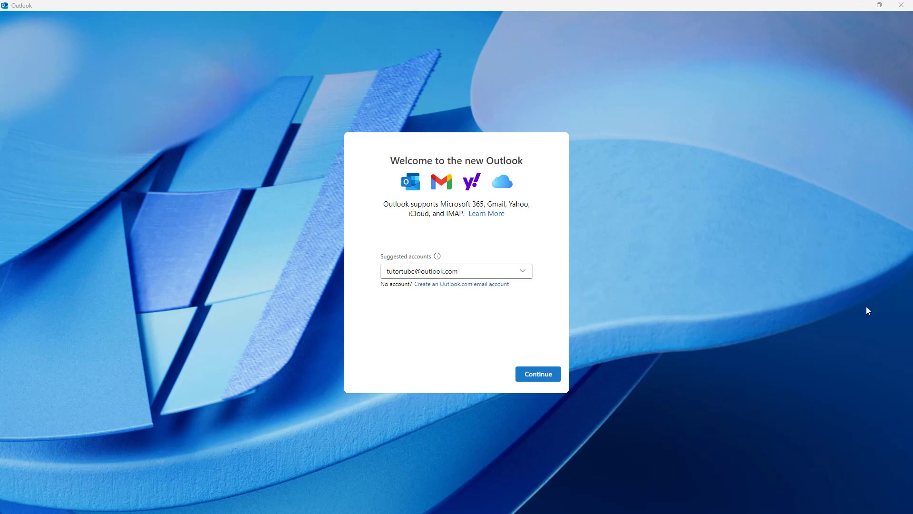
{"action": "mouse_move", "coordinate": [723, 306]}
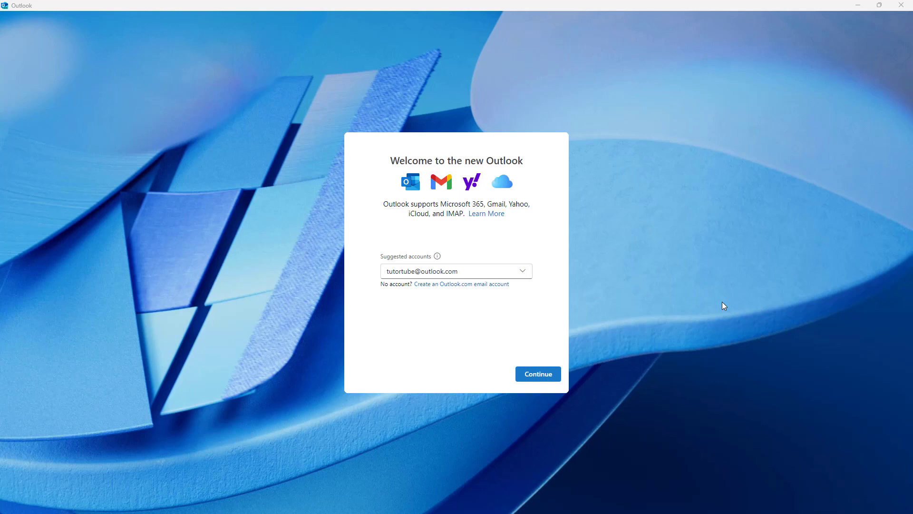
{"action": "mouse_move", "coordinate": [541, 266]}
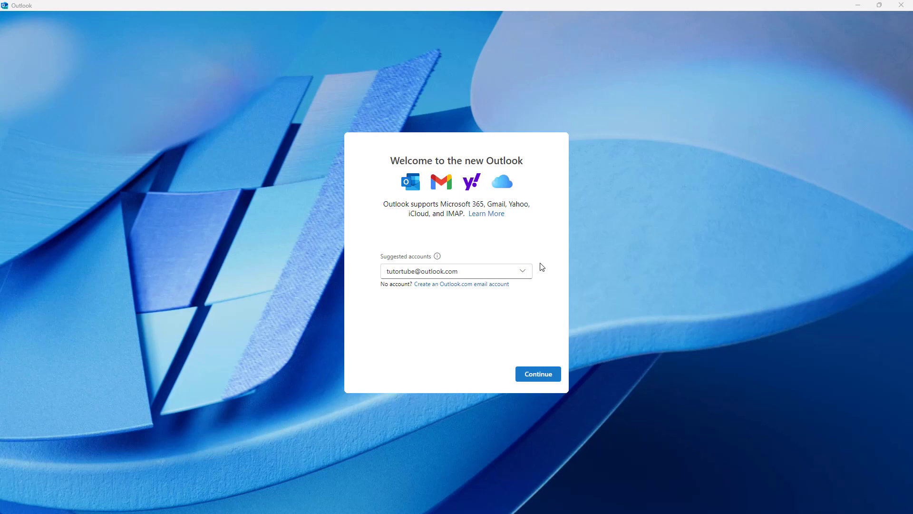
{"action": "mouse_move", "coordinate": [526, 299]}
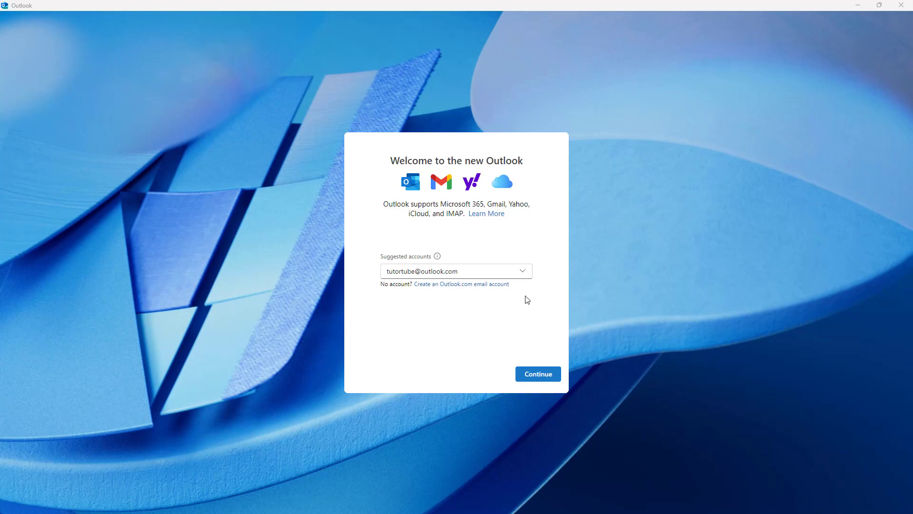
{"action": "mouse_move", "coordinate": [510, 324]}
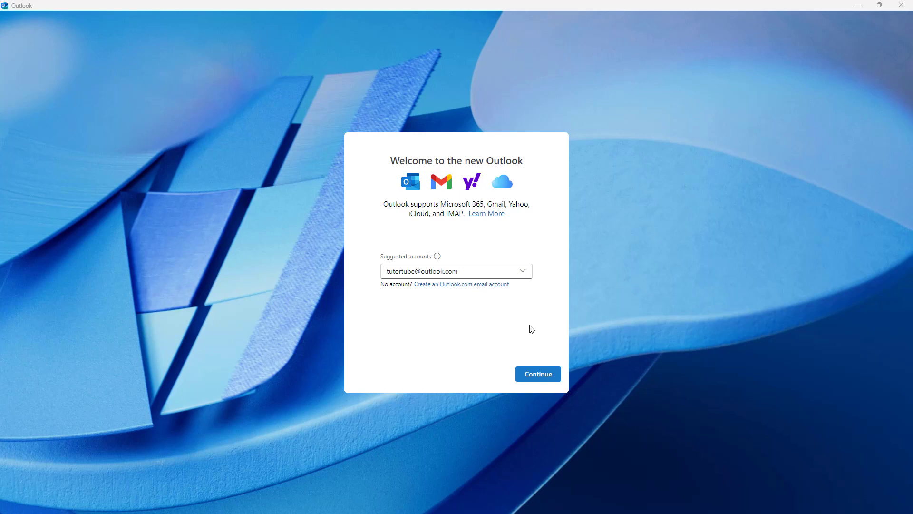
{"action": "mouse_move", "coordinate": [459, 283]}
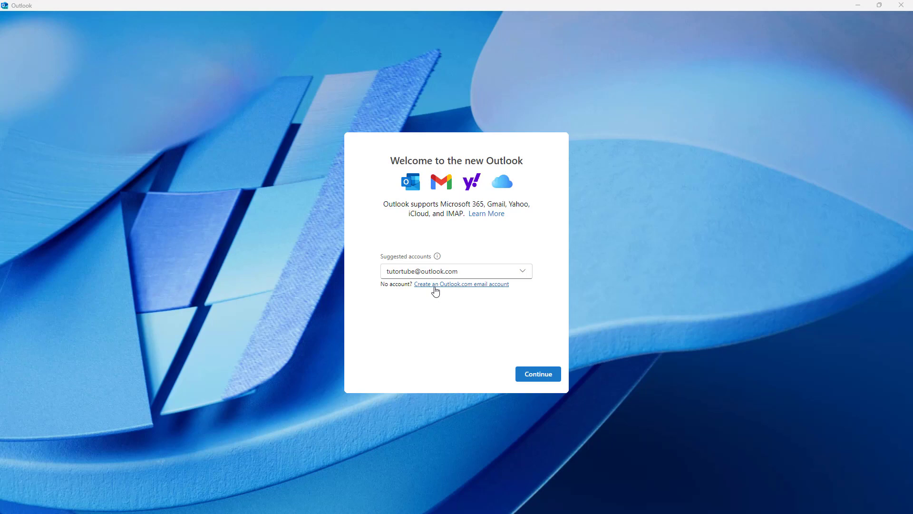
{"action": "mouse_move", "coordinate": [462, 340]}
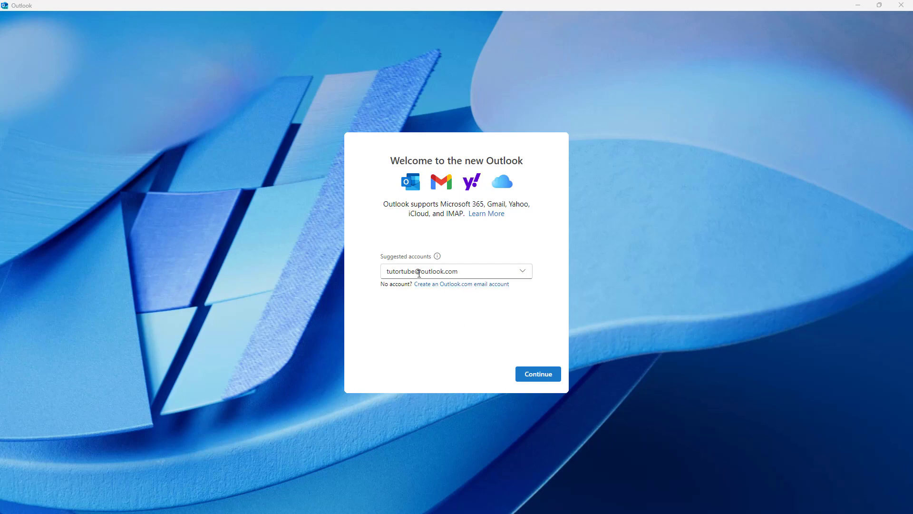
Continue setup with the suggested existing account
{"action": "left_click", "coordinate": [537, 373]}
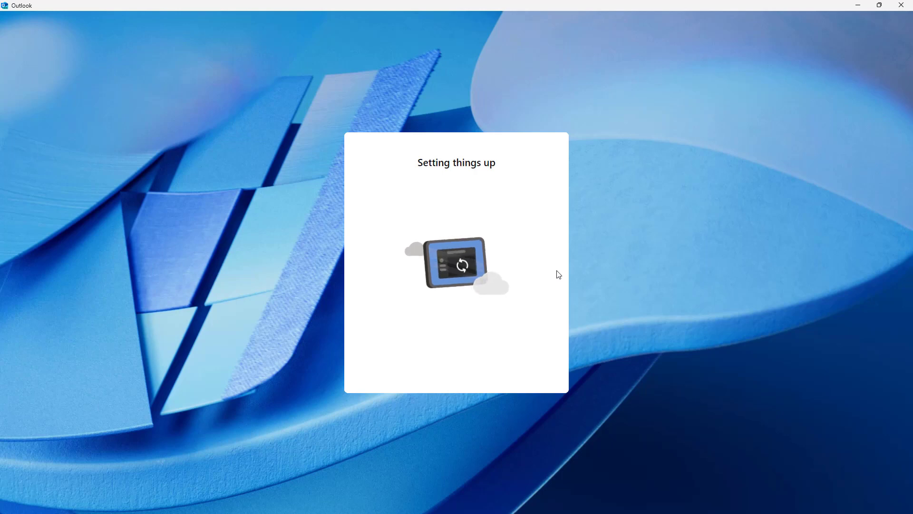
{"action": "mouse_move", "coordinate": [504, 186]}
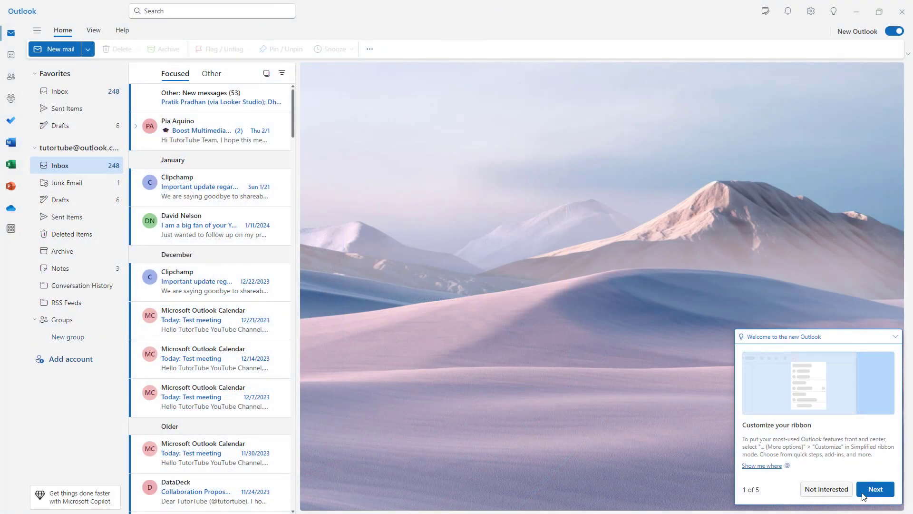
Step through the two welcome tour tips and close the tour
{"action": "left_click", "coordinate": [875, 489]}
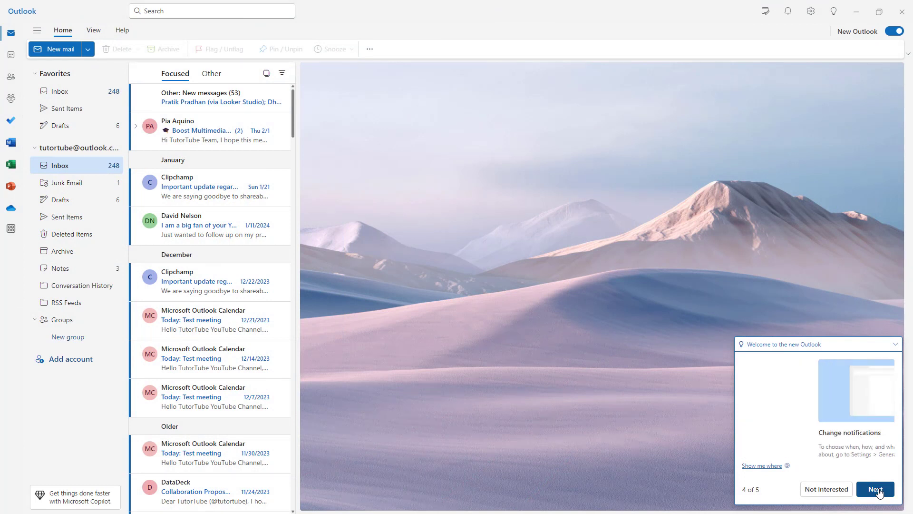
{"action": "left_click", "coordinate": [875, 488]}
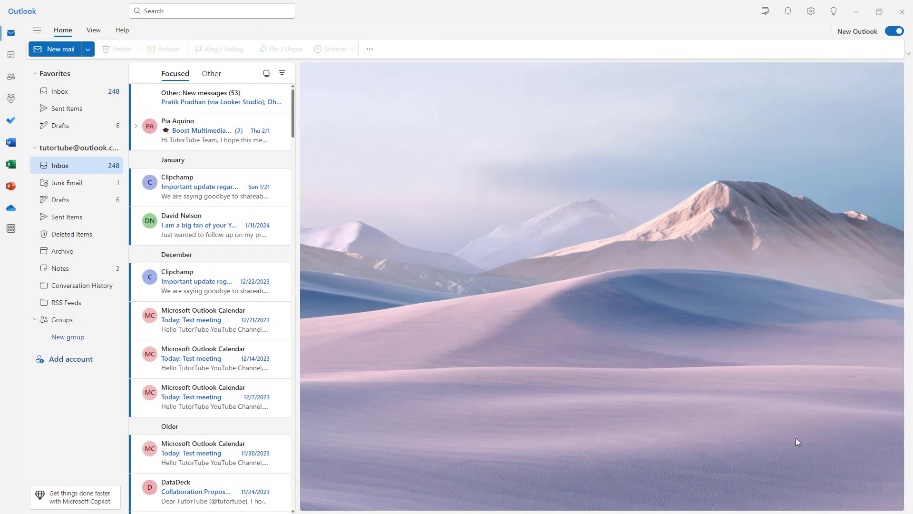
{"action": "mouse_move", "coordinate": [594, 224]}
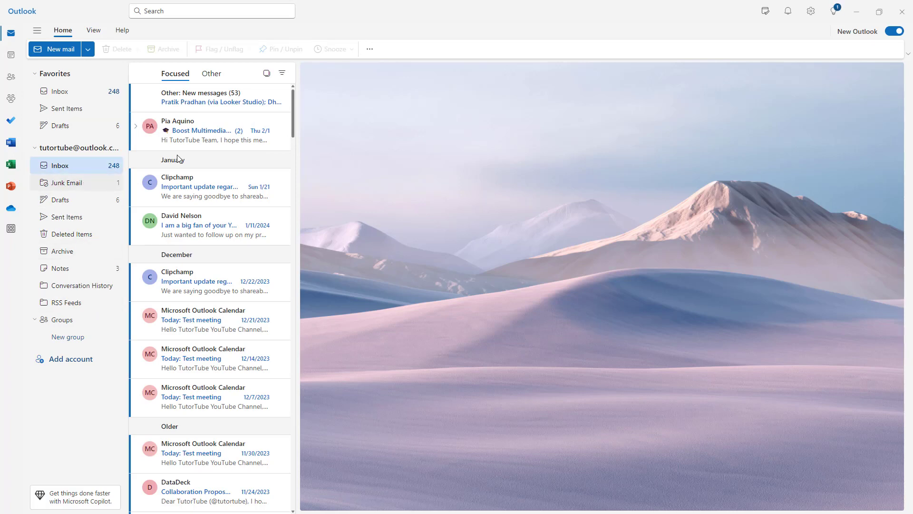
{"action": "scroll", "scroll_direction": "down", "scroll_amount": 3}
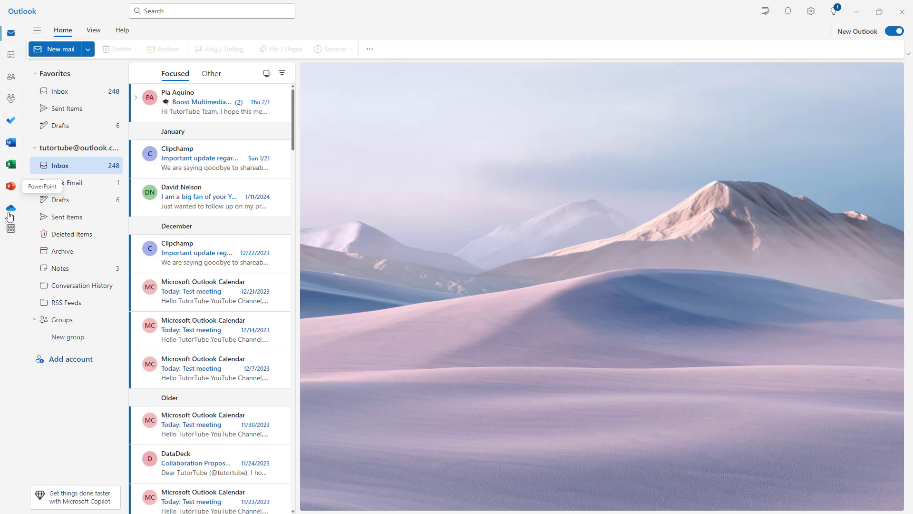
{"action": "mouse_move", "coordinate": [10, 98]}
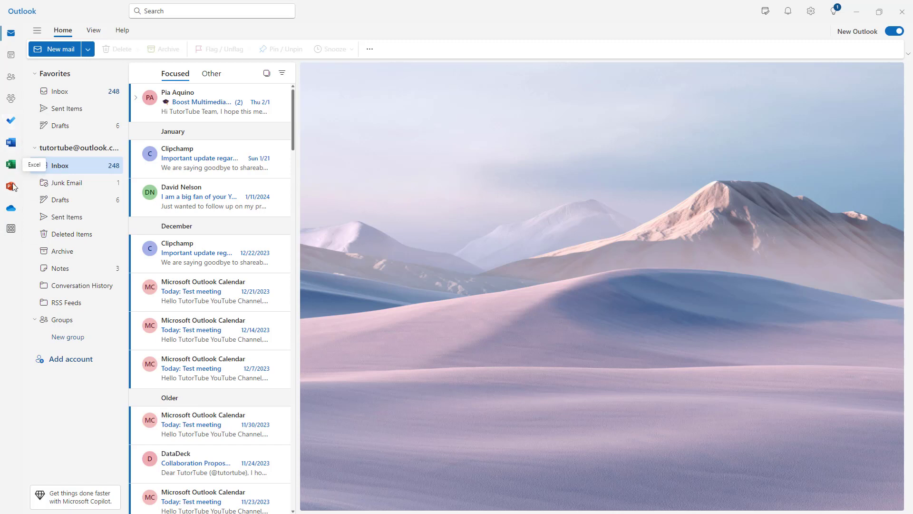
{"action": "mouse_move", "coordinate": [10, 142]}
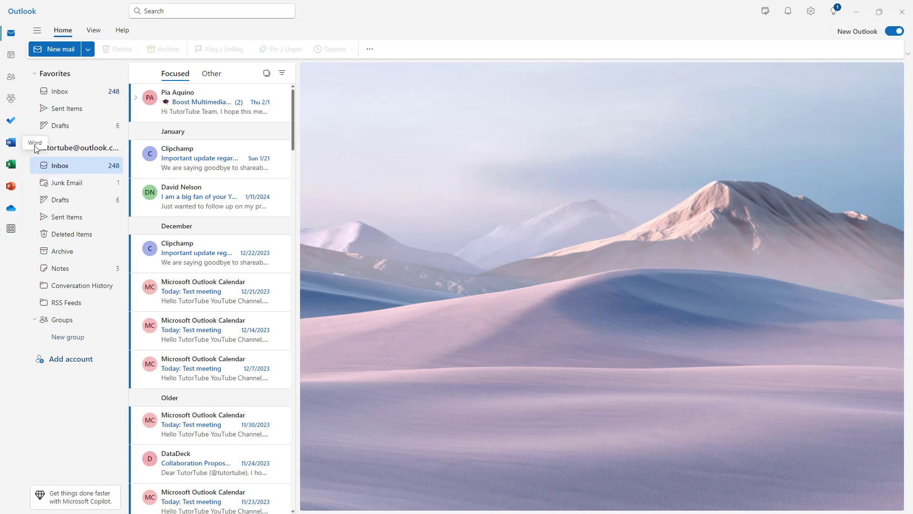
{"action": "left_click", "coordinate": [87, 49]}
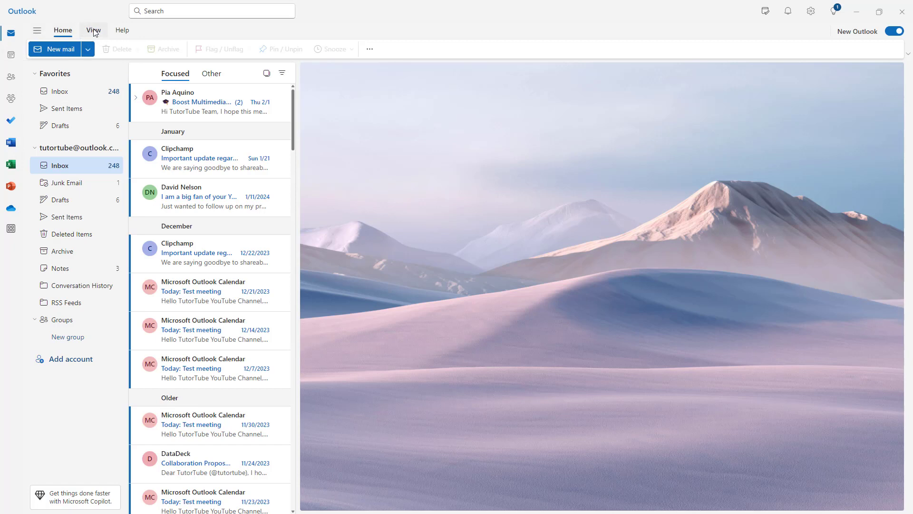
Switch to the View ribbon, peek at Help, then return to View
{"action": "left_click", "coordinate": [92, 29]}
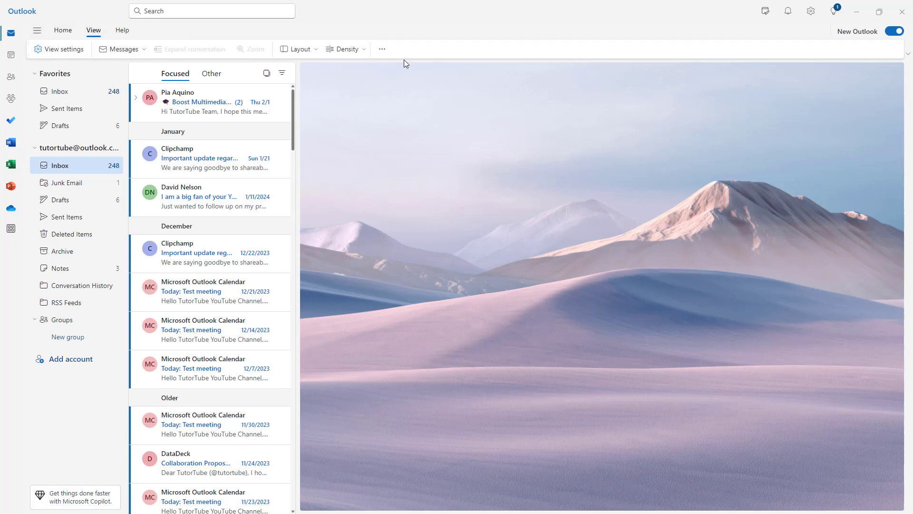
{"action": "left_click", "coordinate": [122, 30]}
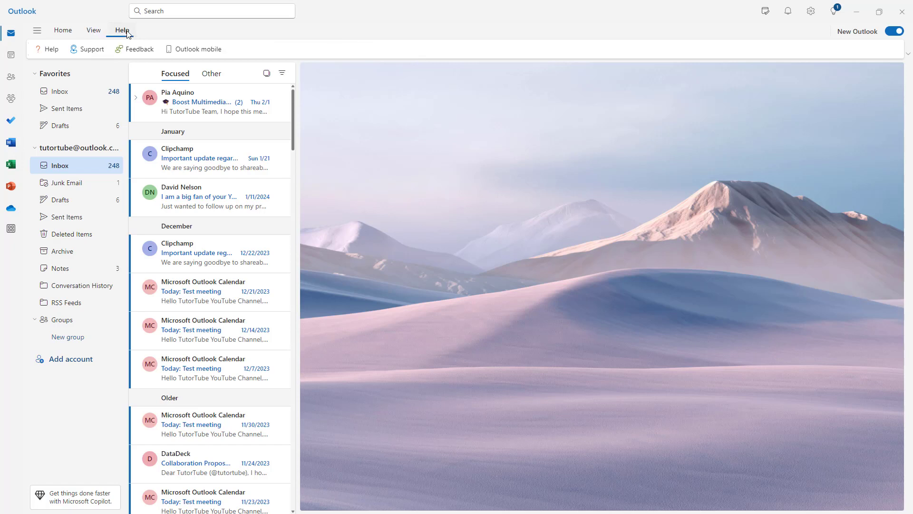
{"action": "left_click", "coordinate": [93, 30]}
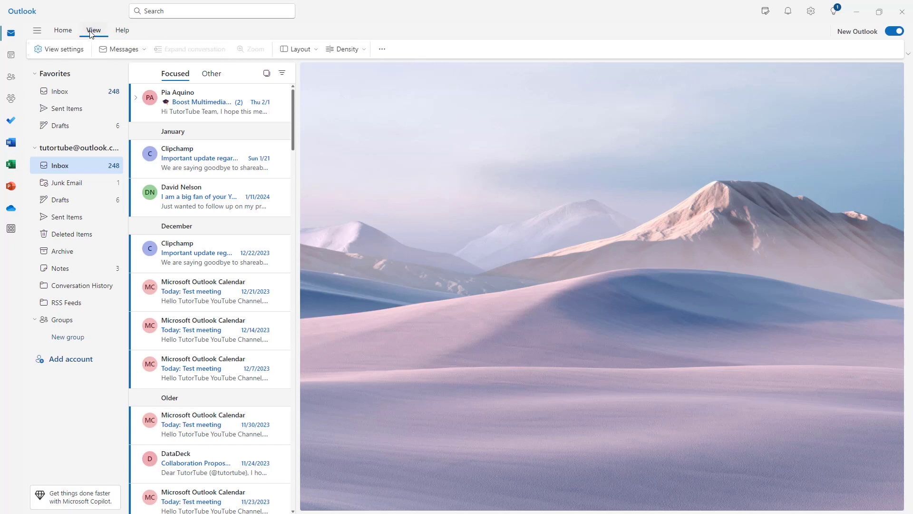
{"action": "mouse_move", "coordinate": [11, 54]}
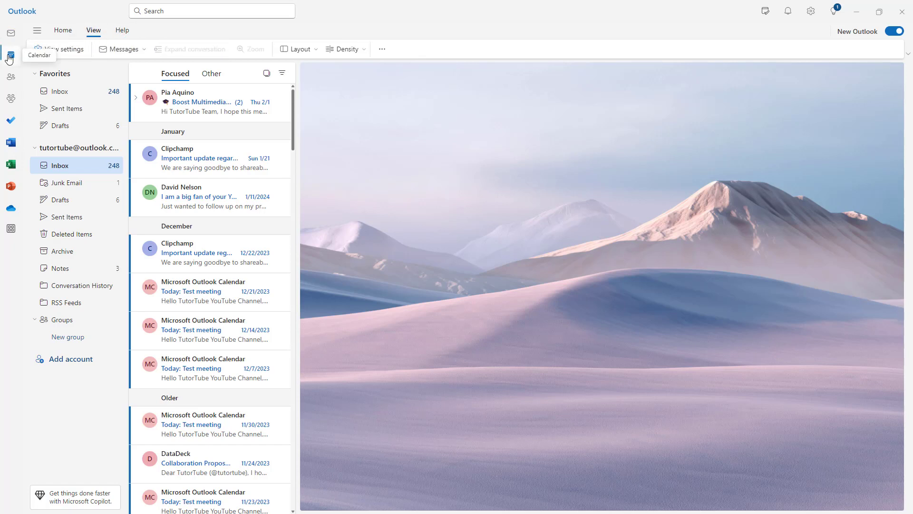
Browse the Calendar month view and People contacts, ending on the empty Groups page
{"action": "left_click", "coordinate": [11, 57]}
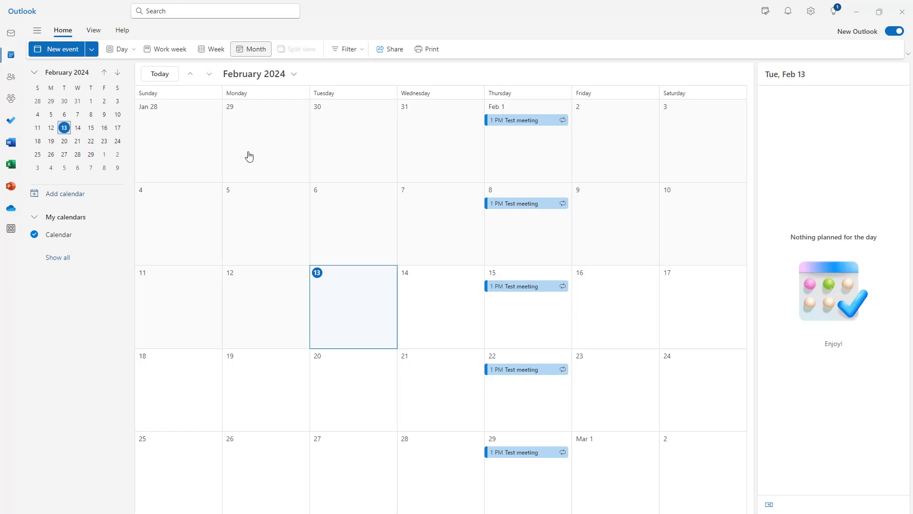
{"action": "mouse_move", "coordinate": [8, 96]}
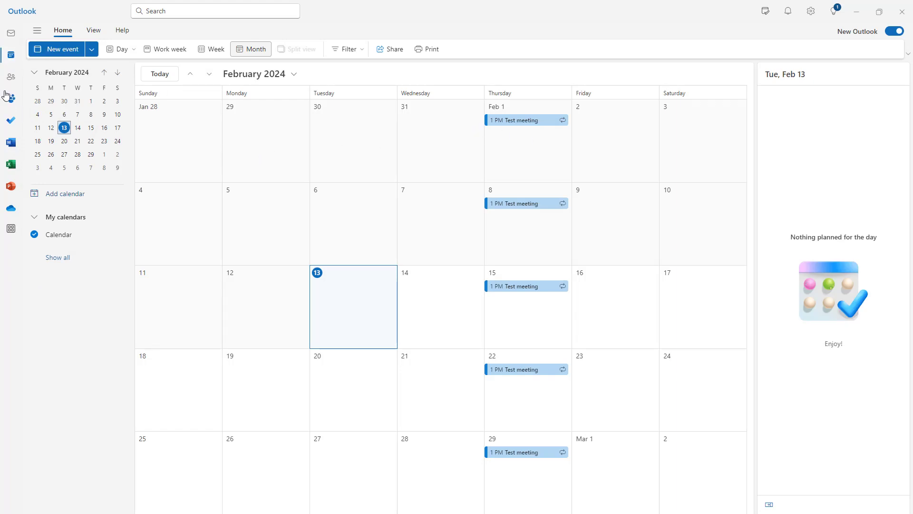
{"action": "left_click", "coordinate": [10, 77]}
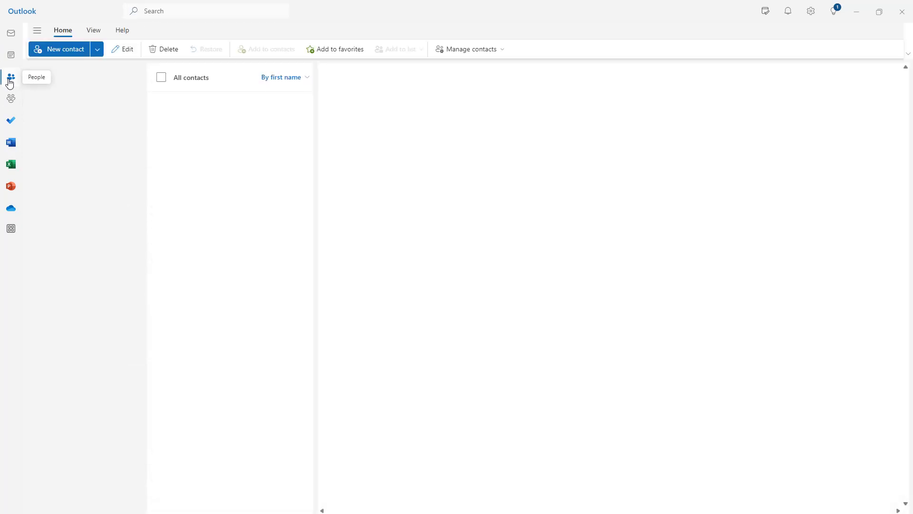
{"action": "left_click", "coordinate": [11, 76]}
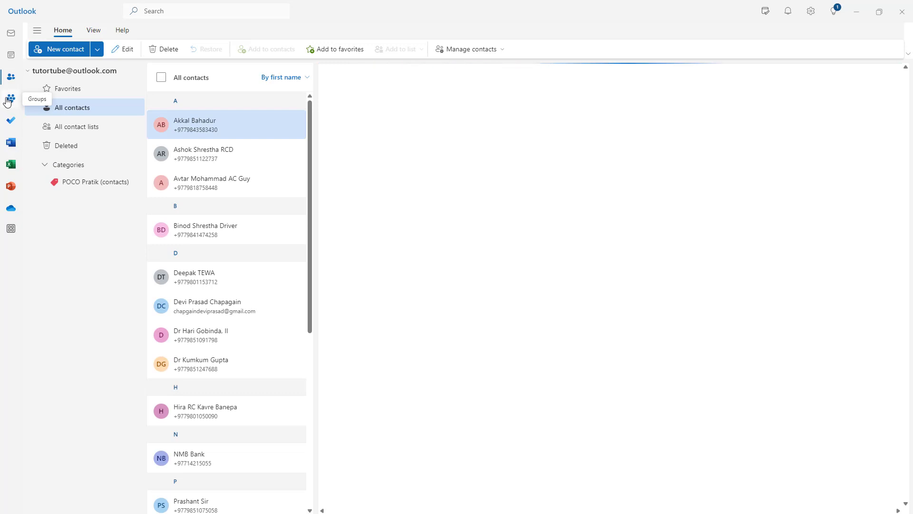
{"action": "left_click", "coordinate": [11, 99]}
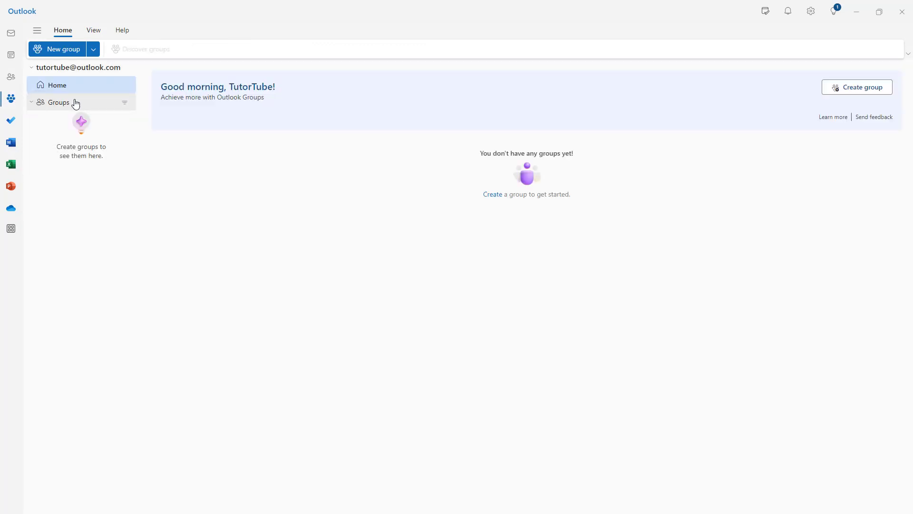
{"action": "mouse_move", "coordinate": [10, 99]}
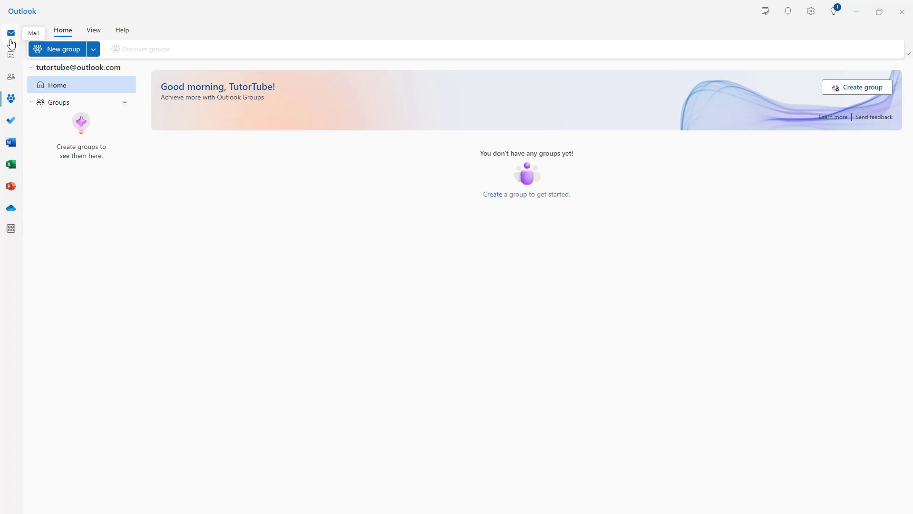
Switch back to Mail to show the inbox message list
{"action": "left_click", "coordinate": [11, 33]}
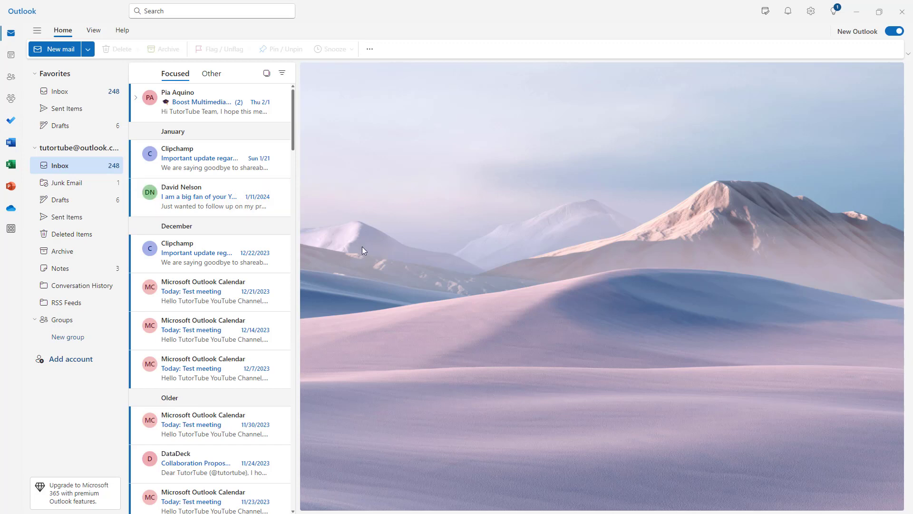
{"action": "mouse_move", "coordinate": [306, 255]}
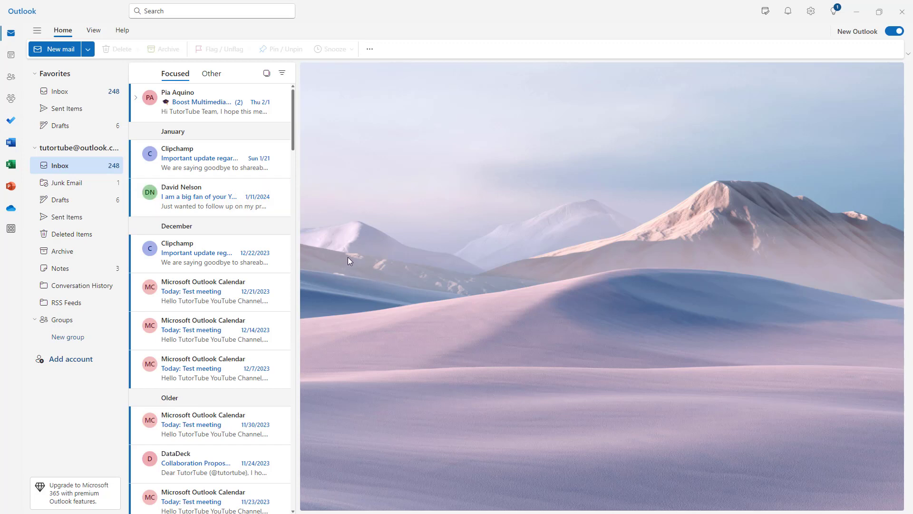
{"action": "mouse_move", "coordinate": [553, 279]}
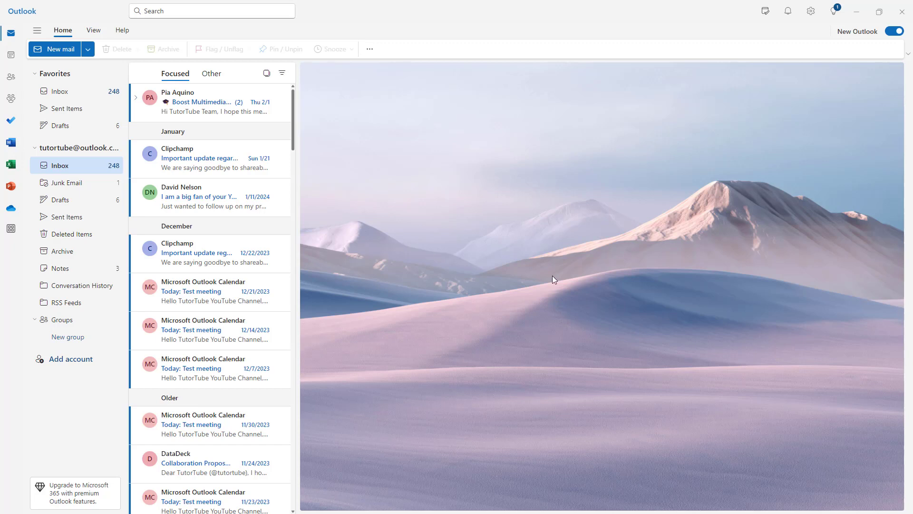